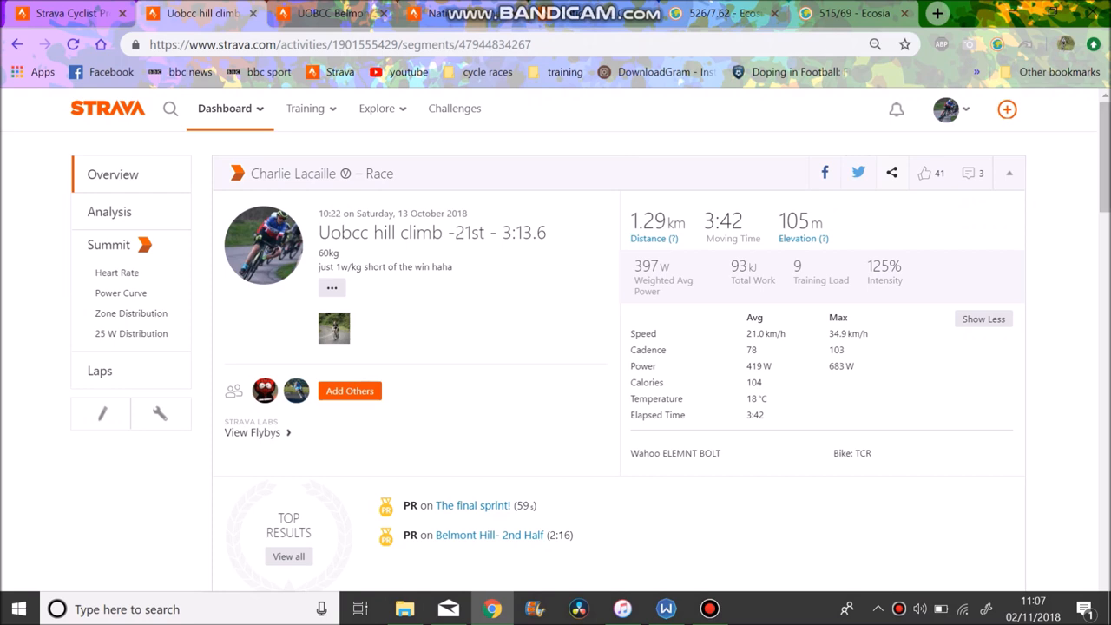
Review the Uobcc hill climb ride's analysis charts and select a stretch of the climb.
click(110, 211)
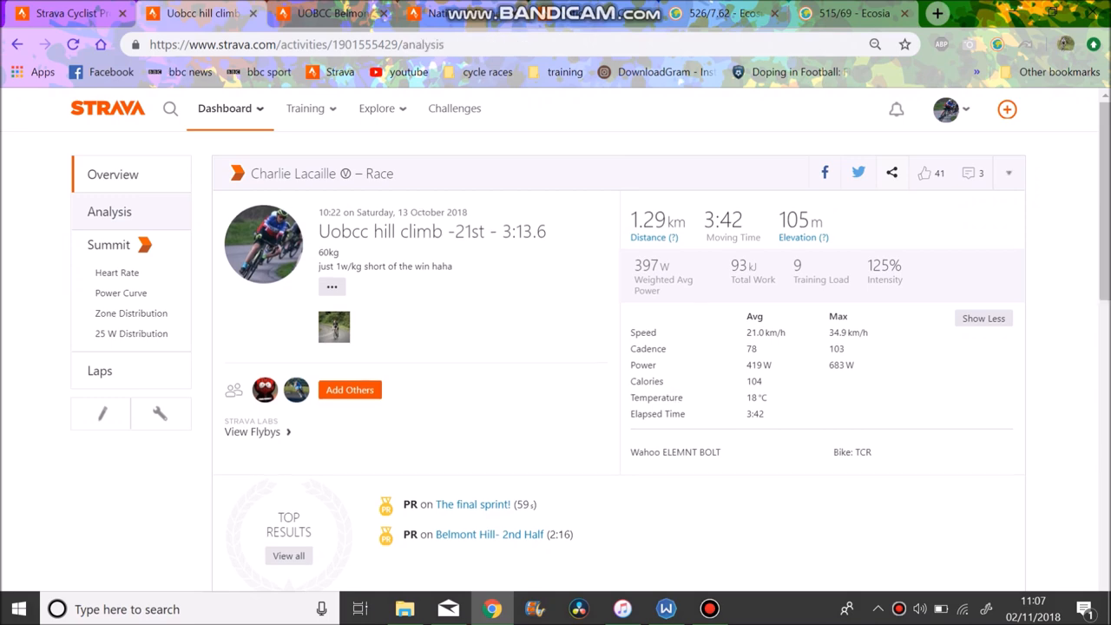
scroll(down, 3)
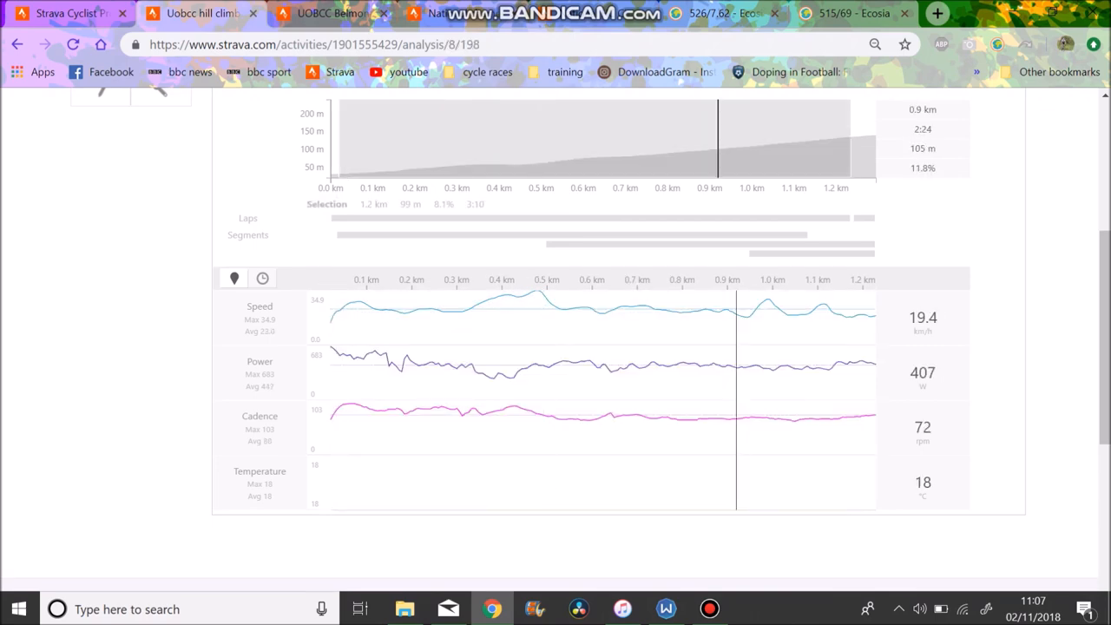
scroll(up, 3)
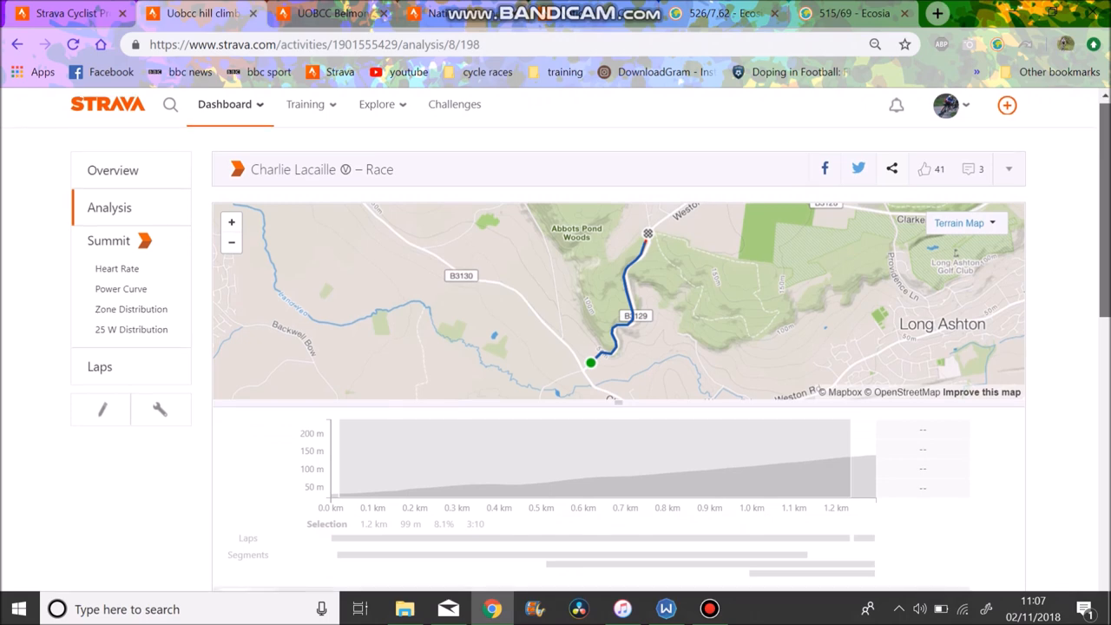
scroll(down, 3)
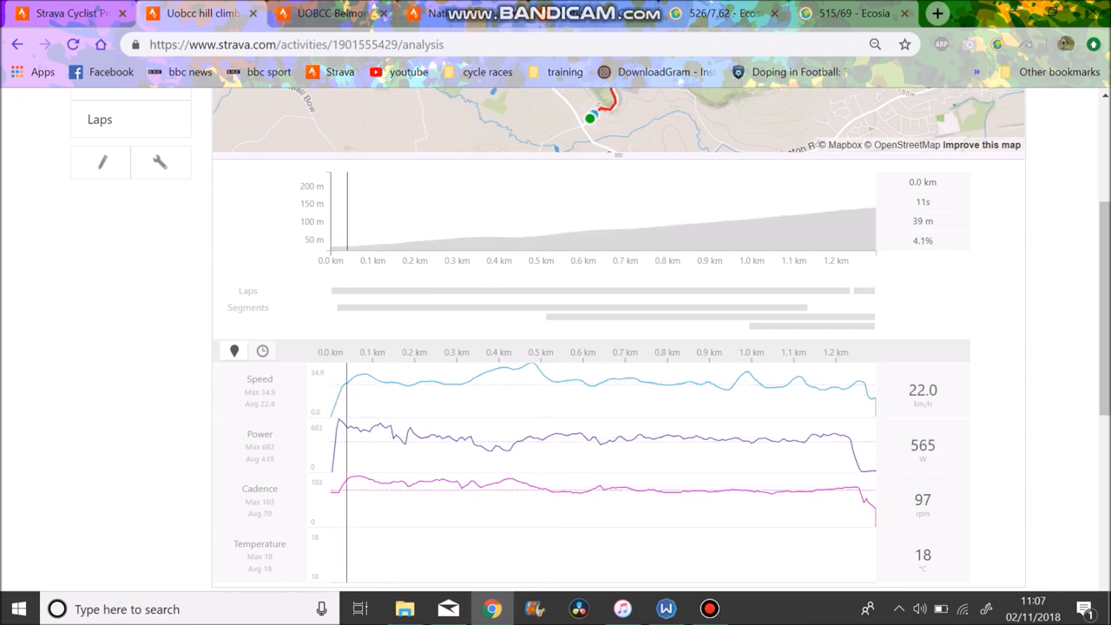
drag(343, 213, 842, 213)
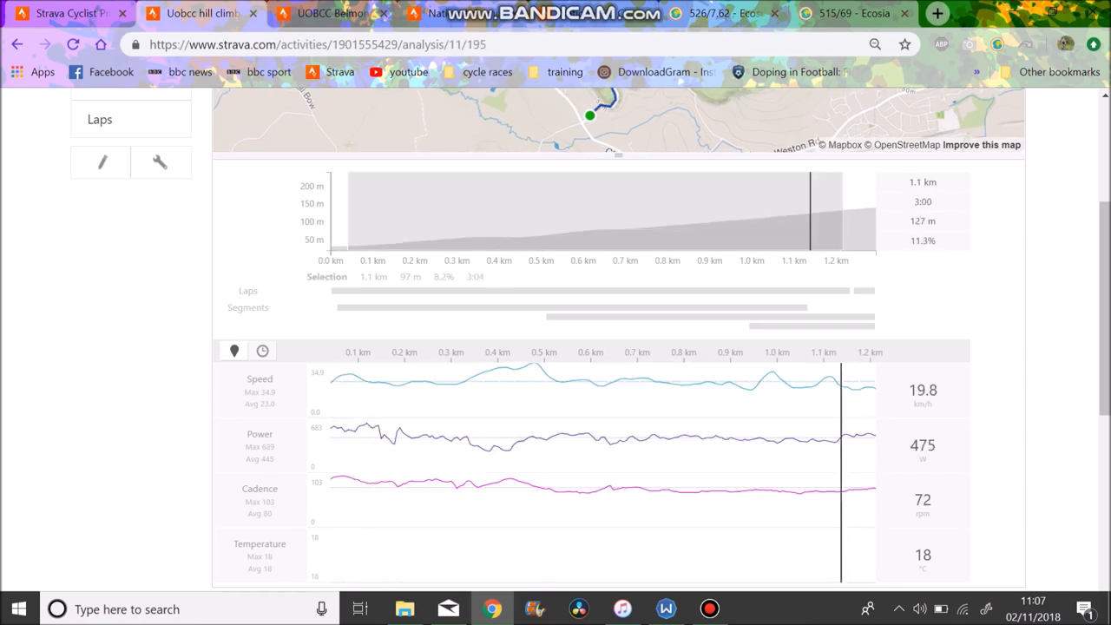
Open the belmont hill segment effort (2:52, 446 W) from the segments list.
scroll(up, 3)
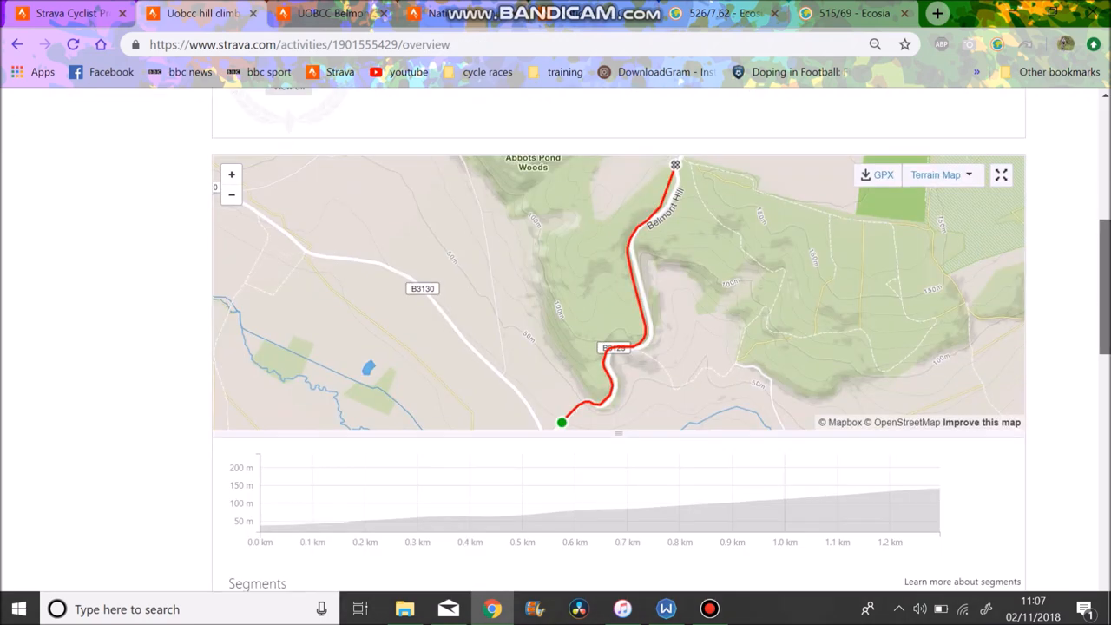
scroll(down, 3)
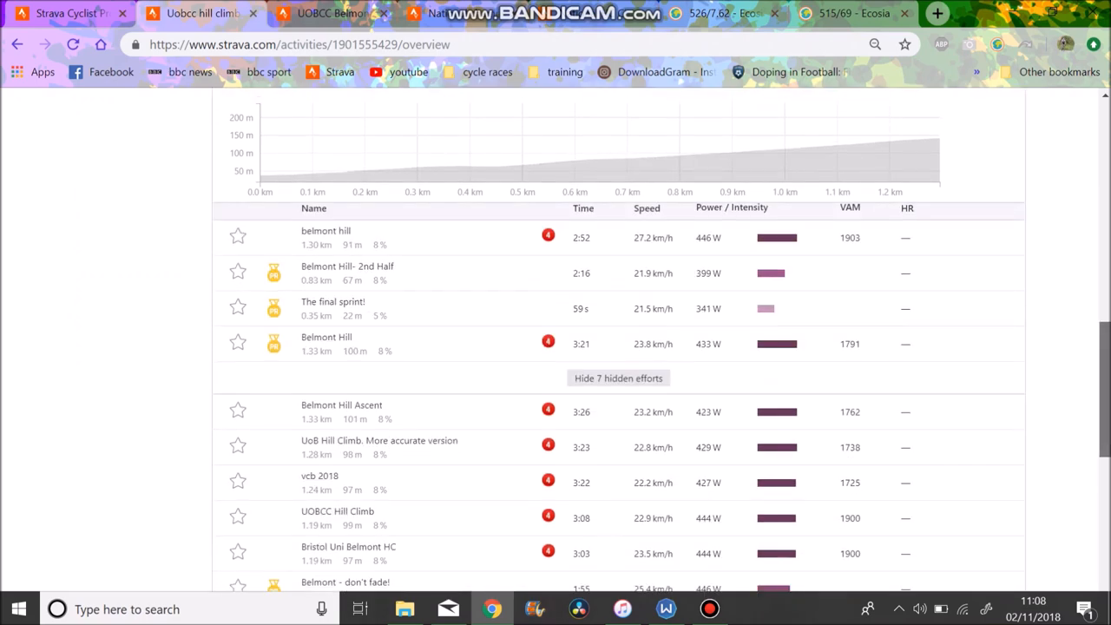
click(327, 230)
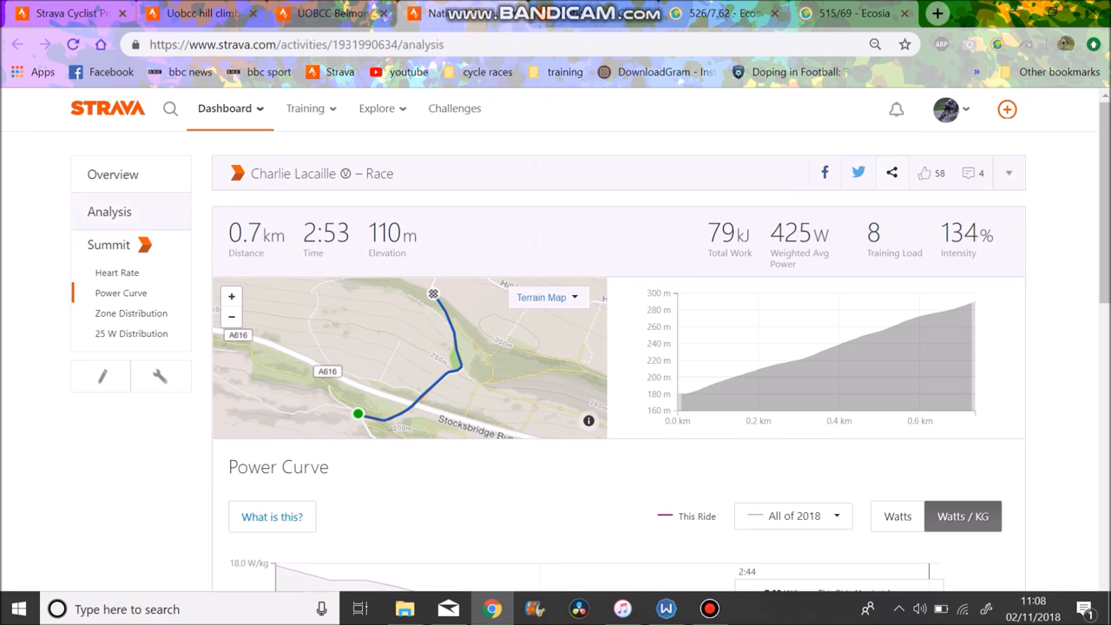
Scroll through the 0.7 km race's power curve in watts per kilogram.
scroll(down, 3)
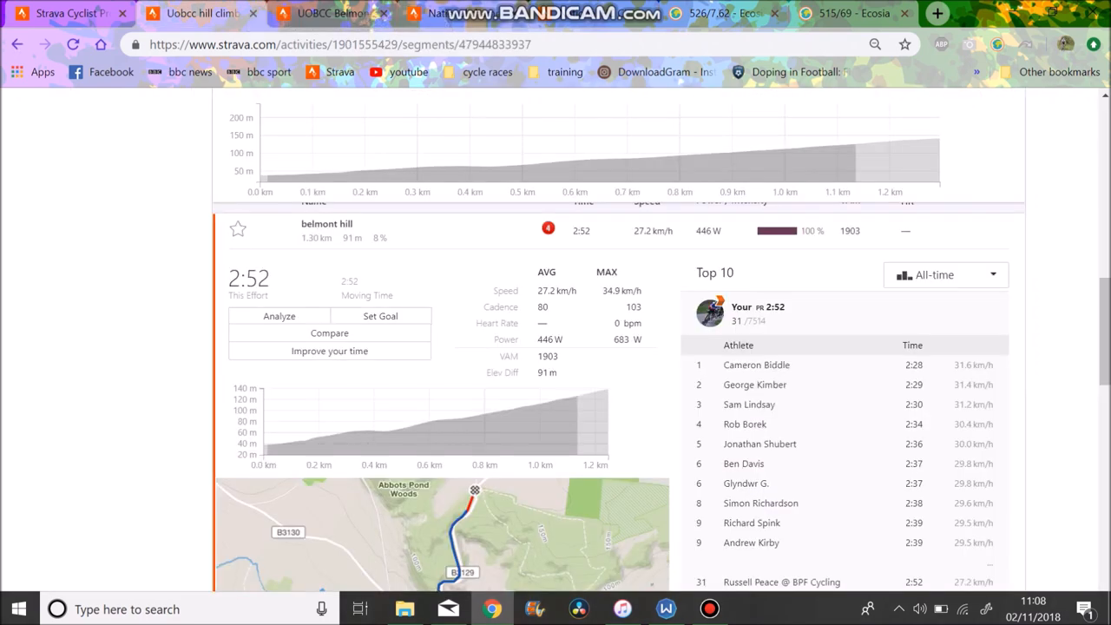
scroll(down, 3)
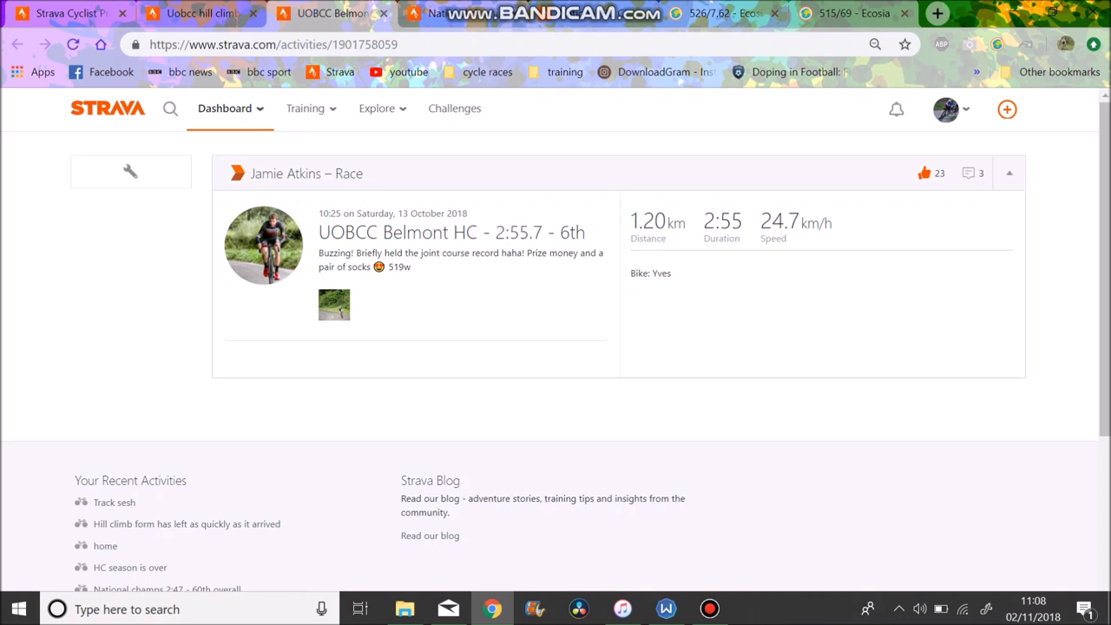
double_click(518, 232)
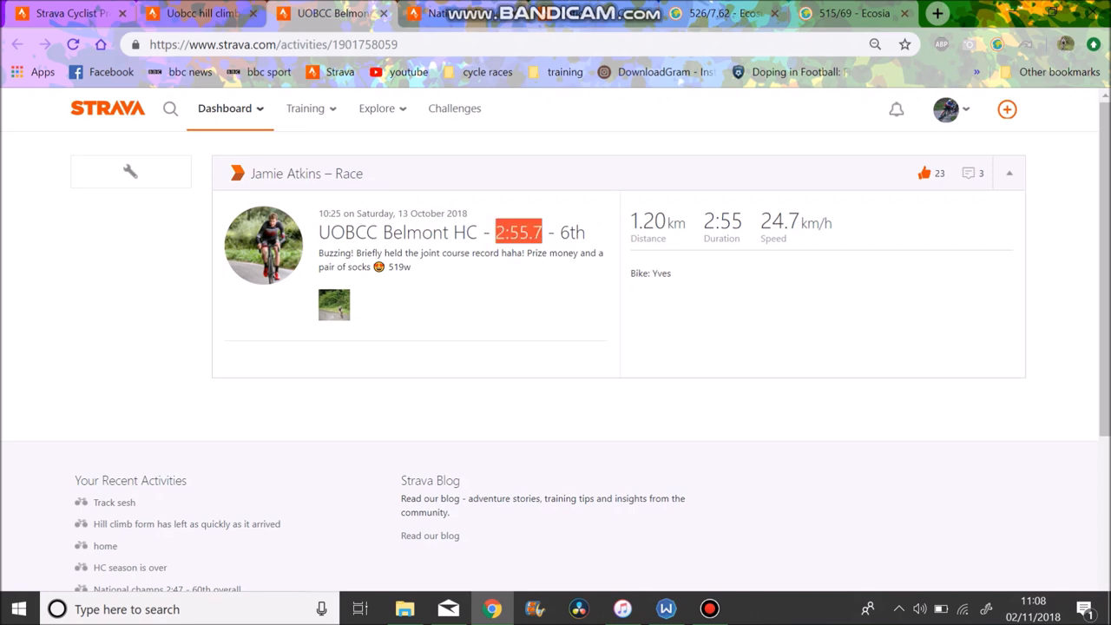
click(518, 232)
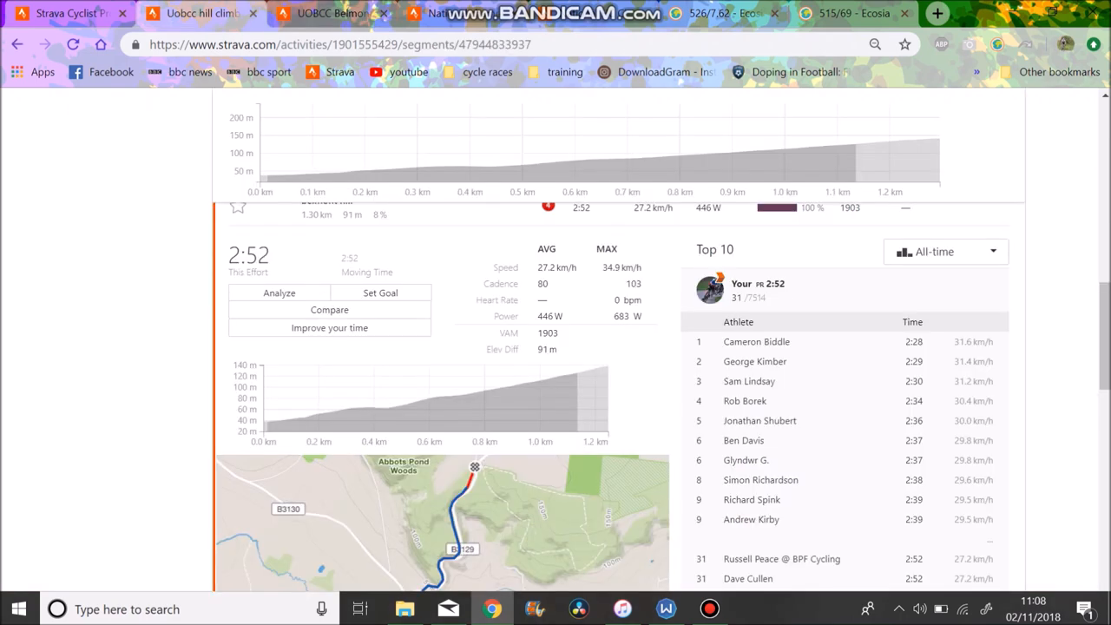
scroll(down, 3)
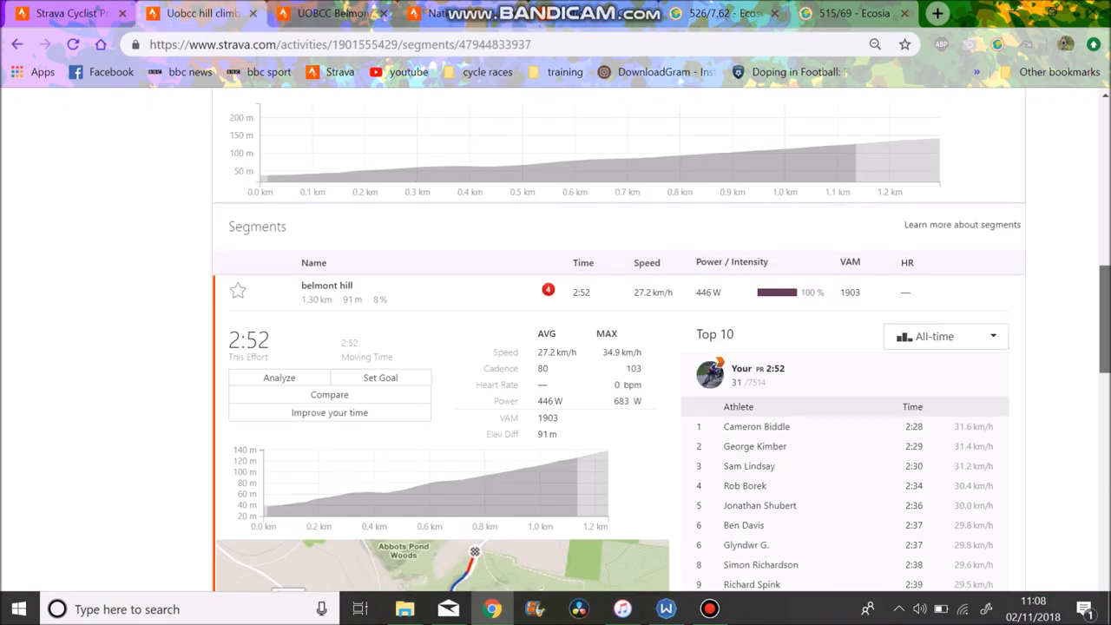
View this ride's power curve, then open the other rider's UOBCC Belmont HC race.
click(121, 292)
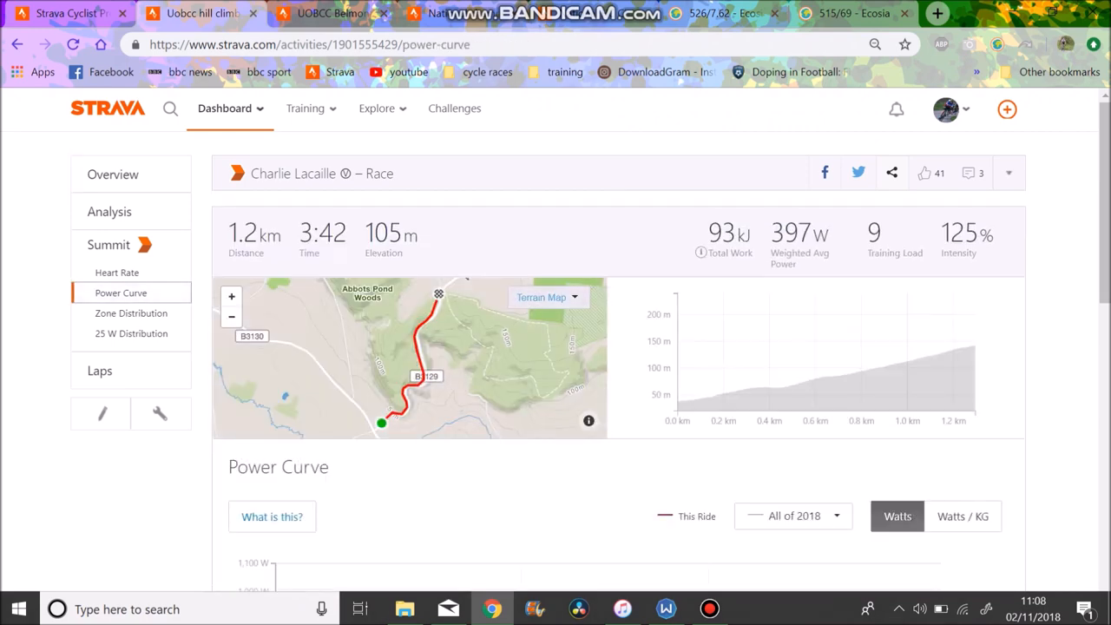
scroll(down, 3)
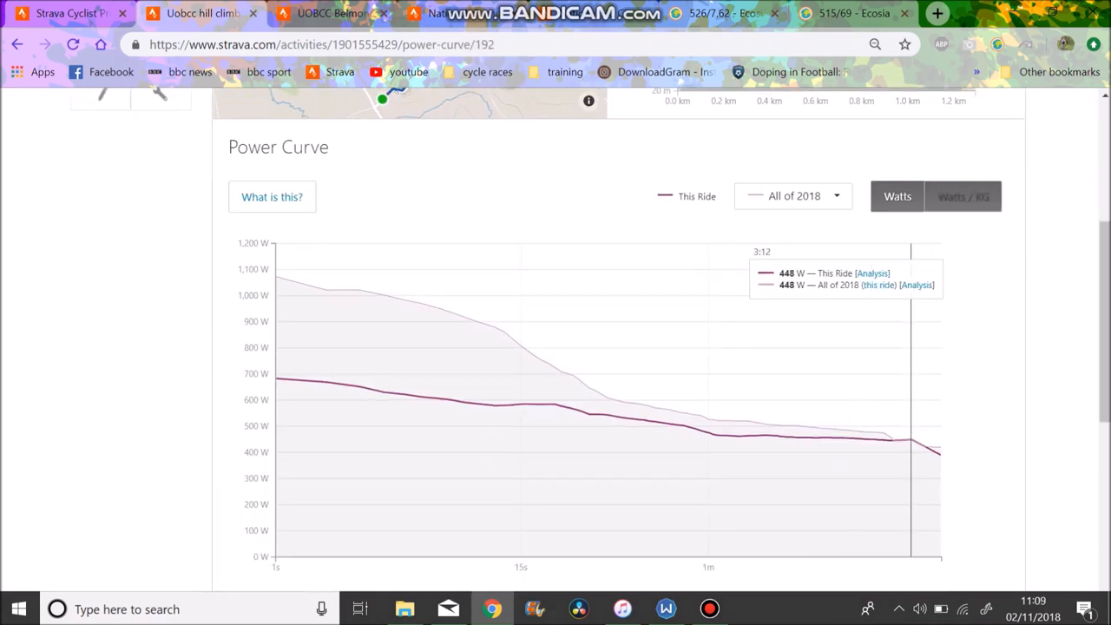
click(963, 196)
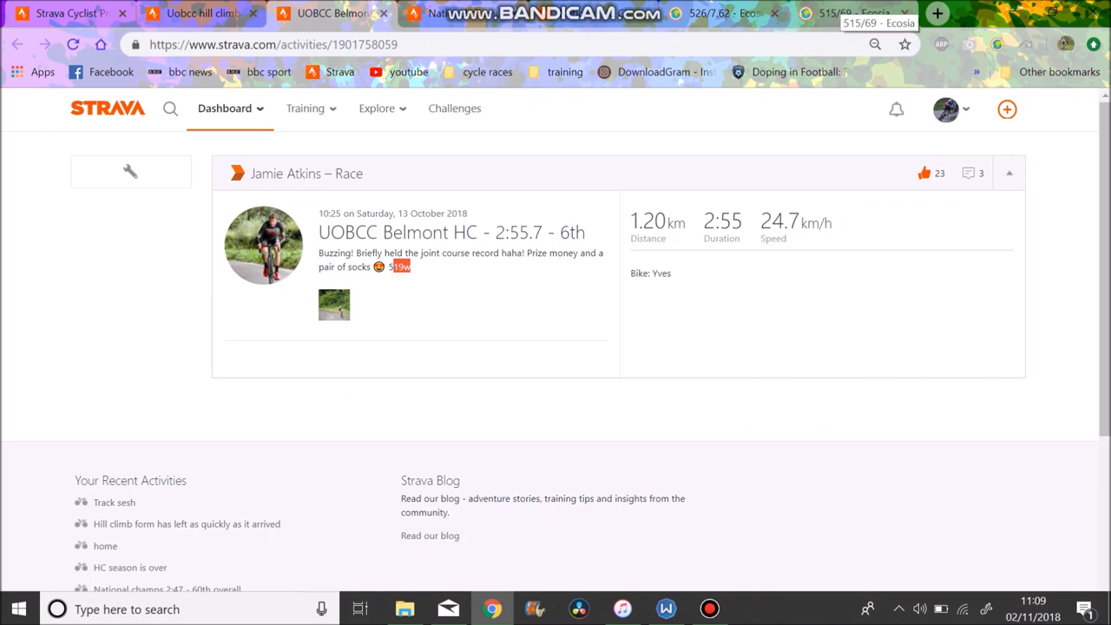
click(846, 14)
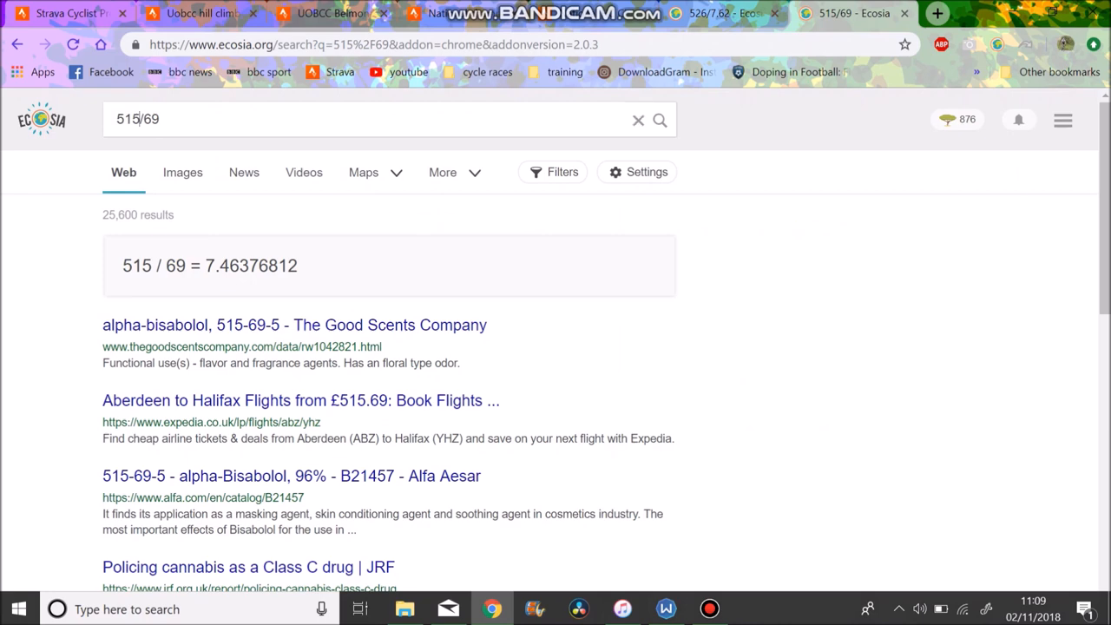
Change the Ecosia calculation query to 519/69.
text(519/69)
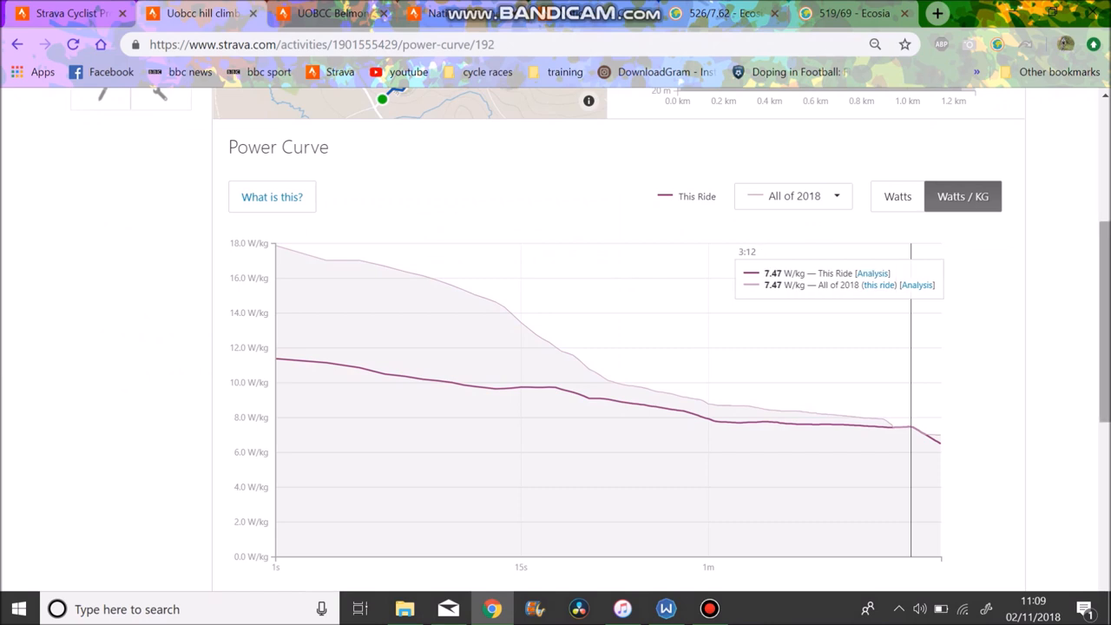
Return to the Belmont activity overview and reopen the belmont hill segment effort leaderboard.
scroll(up, 3)
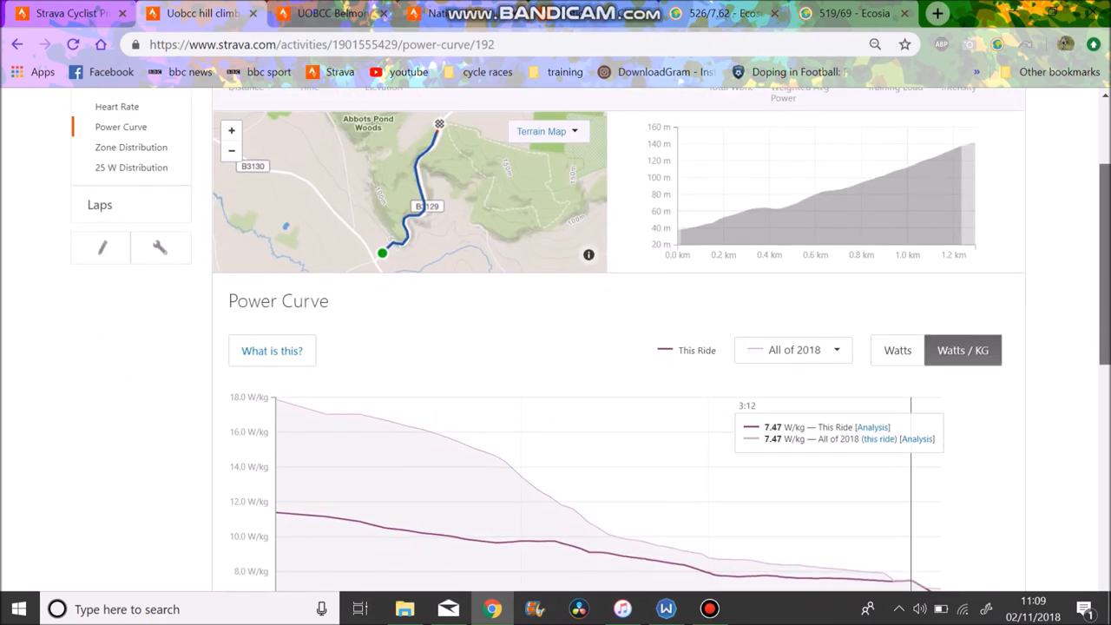
scroll(down, 3)
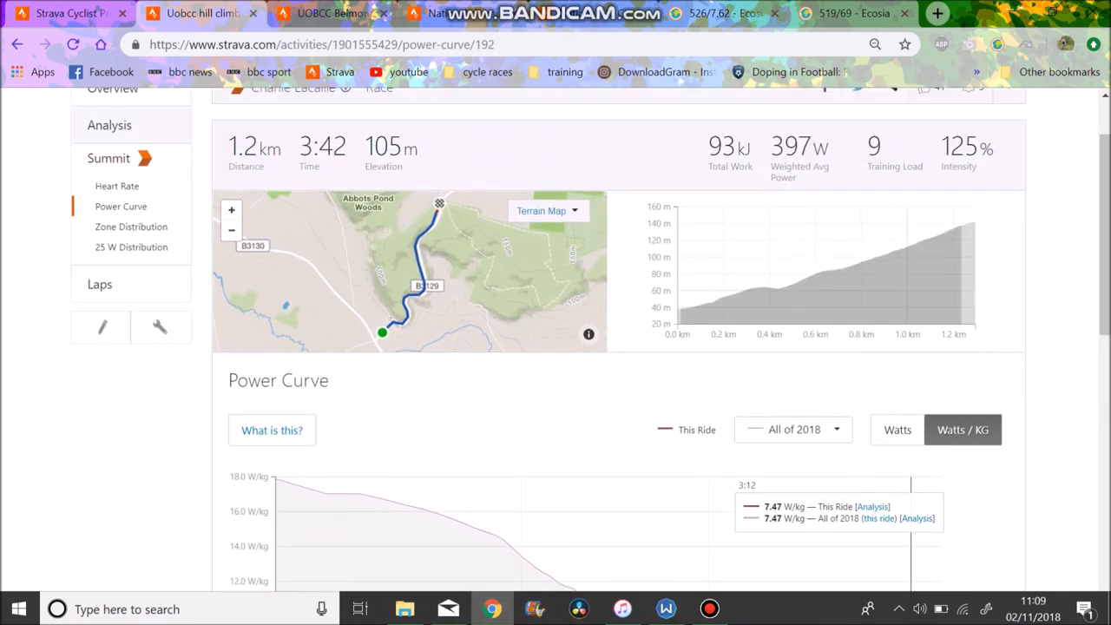
click(113, 89)
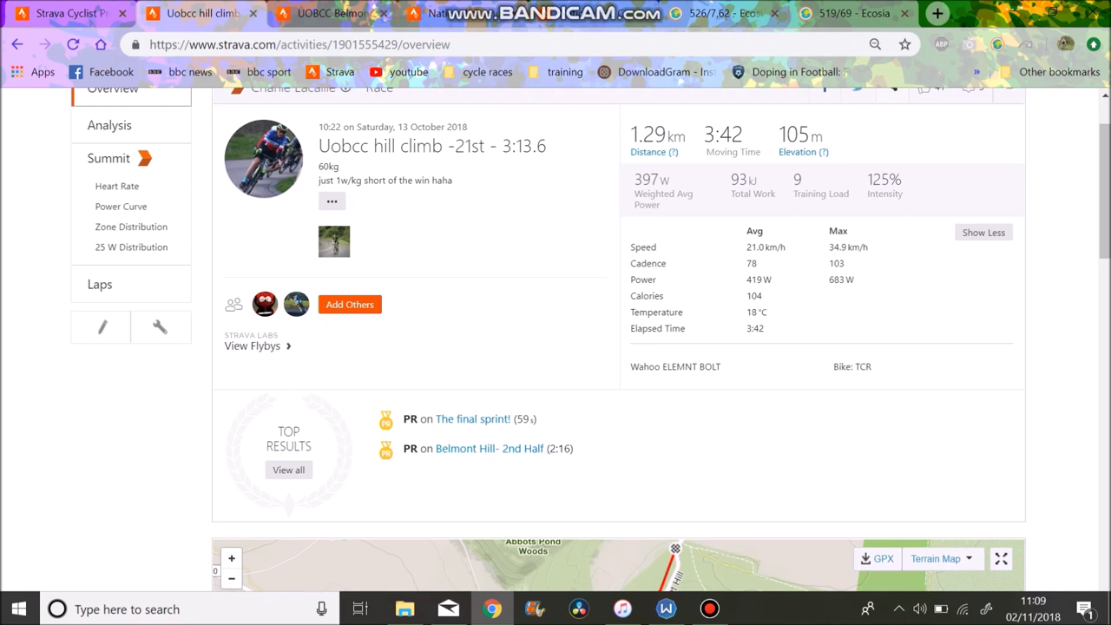
scroll(down, 3)
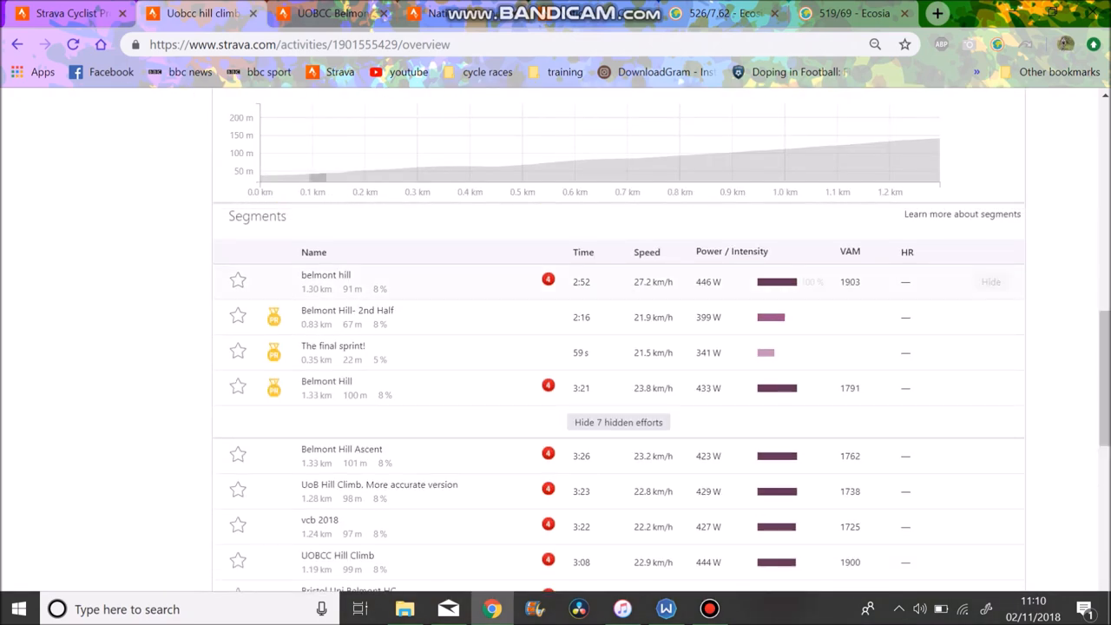
click(325, 281)
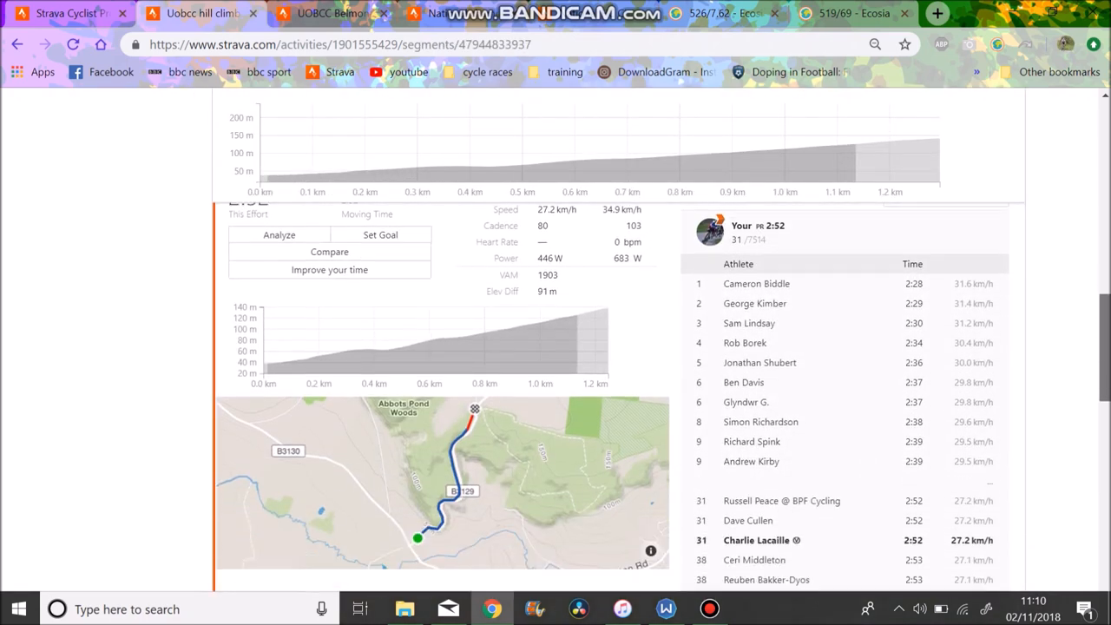
scroll(down, 3)
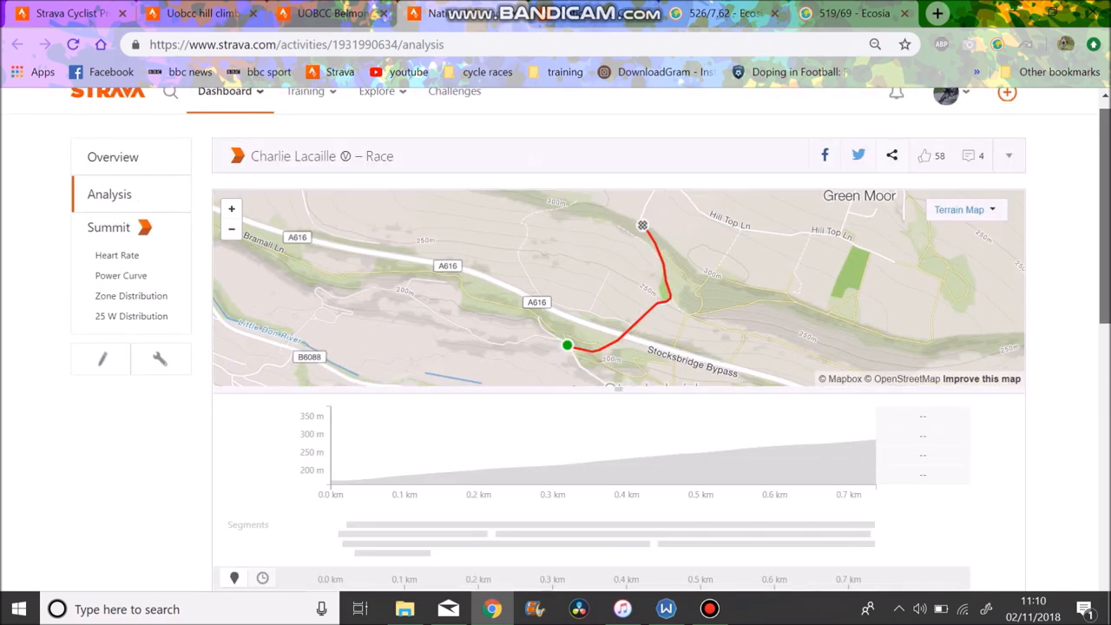
View this race's power curve in W/kg, then the other rider's in watts (526 W at 2:49).
click(121, 275)
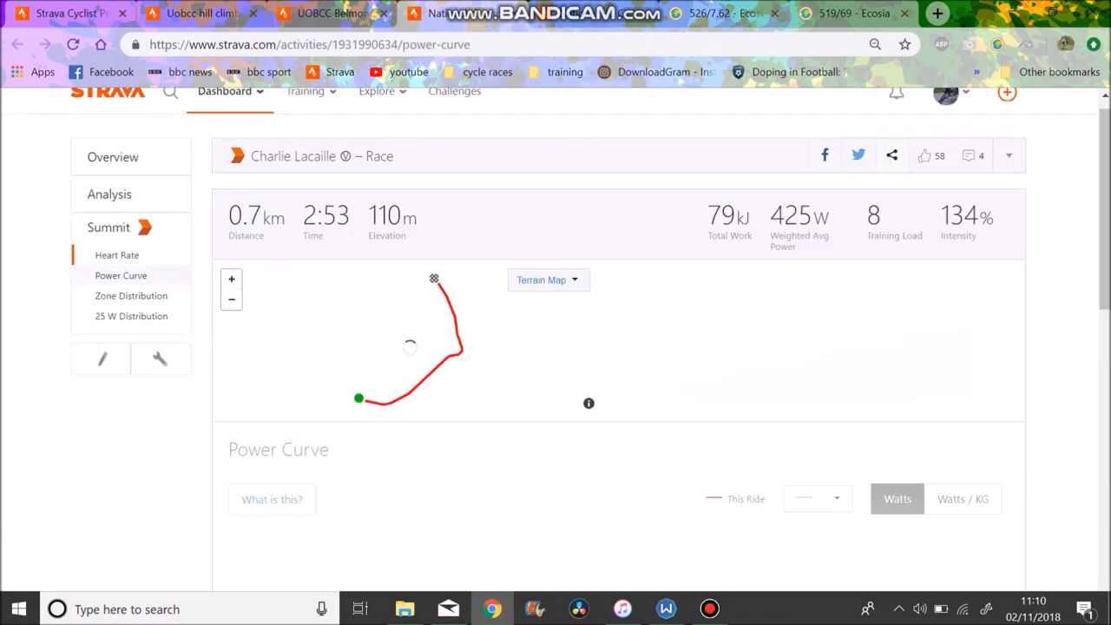
scroll(down, 3)
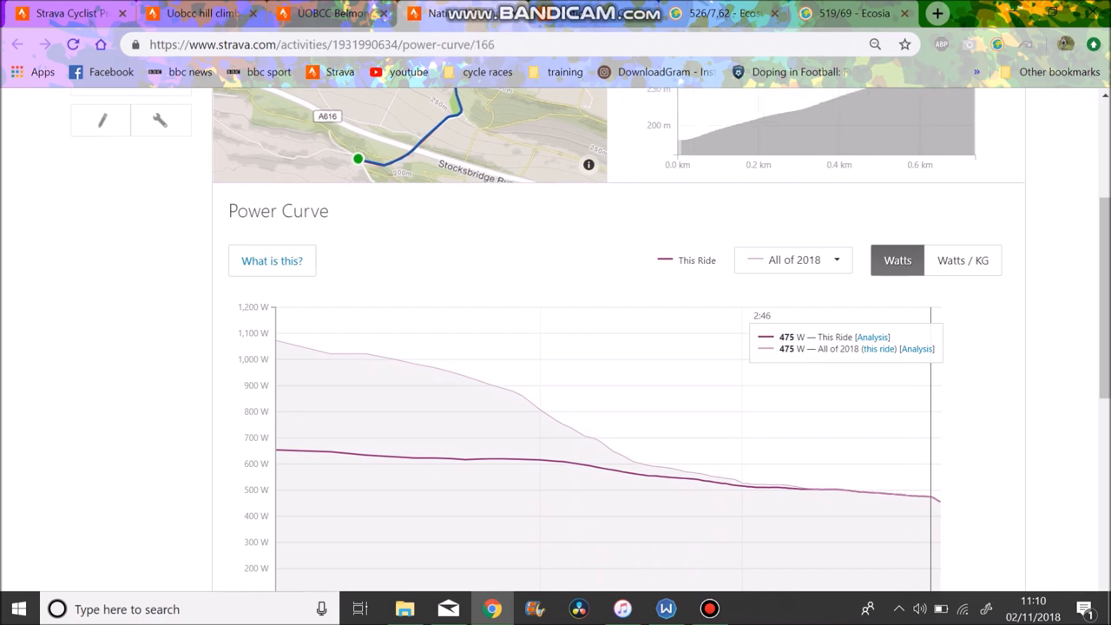
click(963, 260)
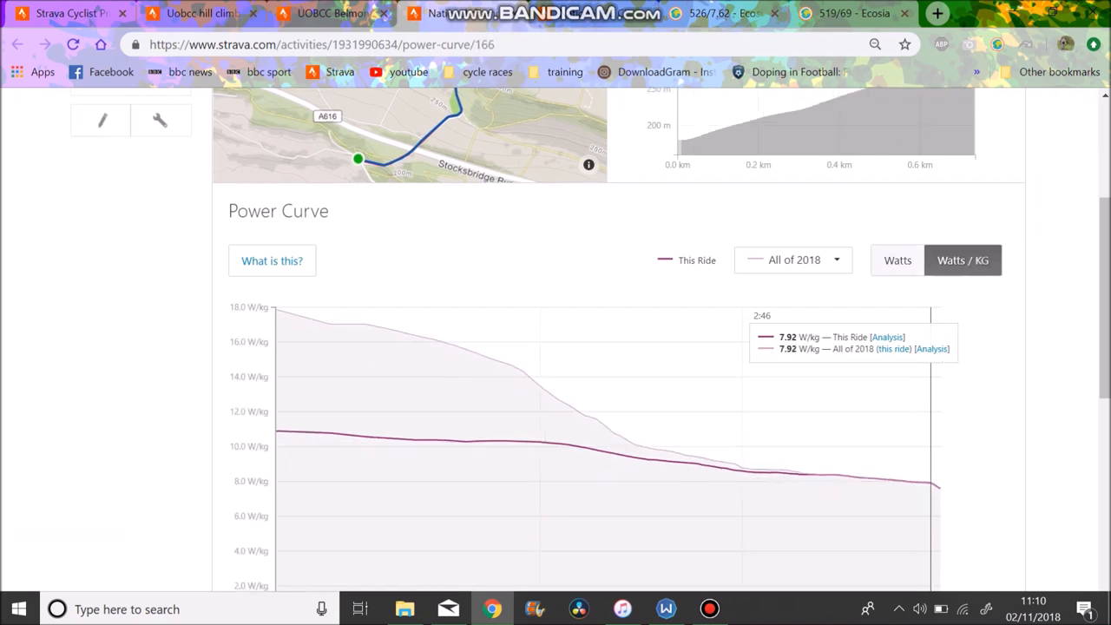
click(897, 260)
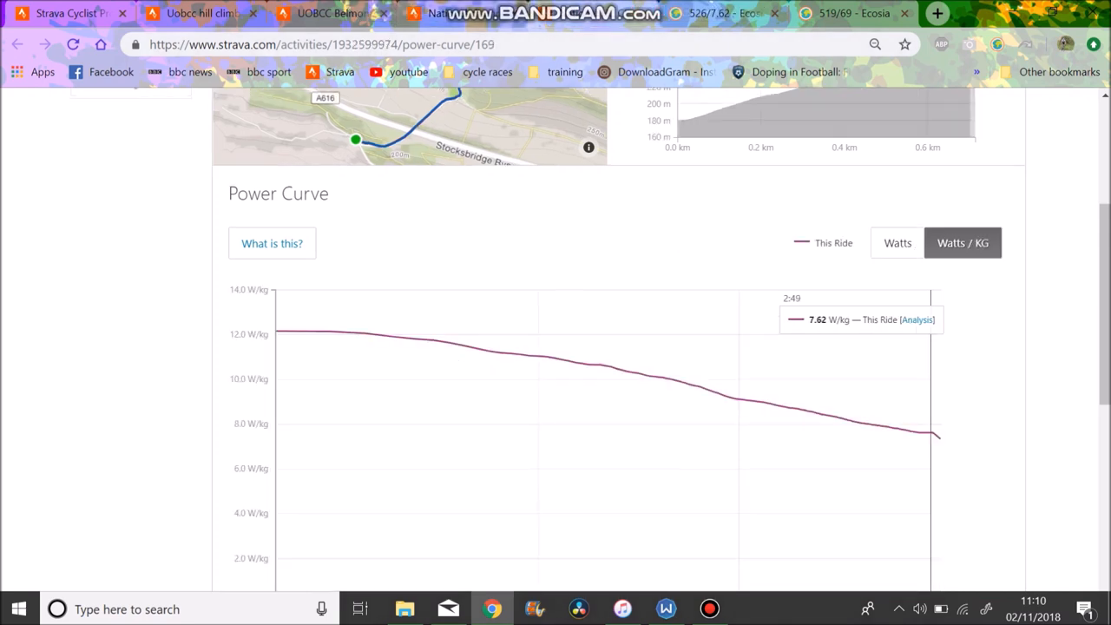
click(898, 242)
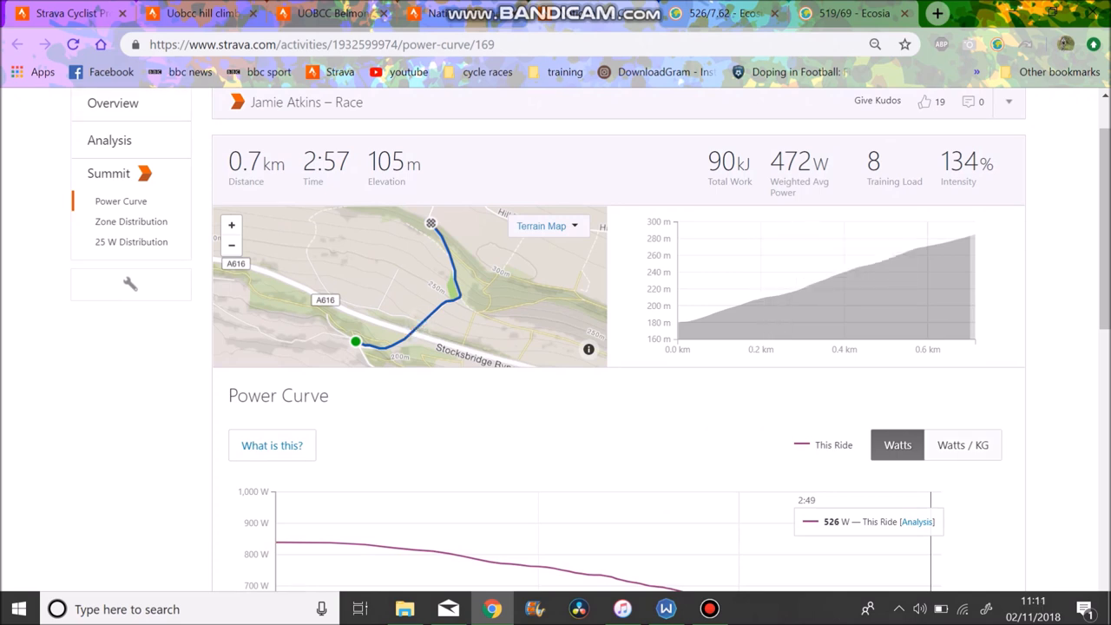
Compare both national race power curves in watts and W/kg (475 W, 7.92 W/kg at 2:46).
click(962, 444)
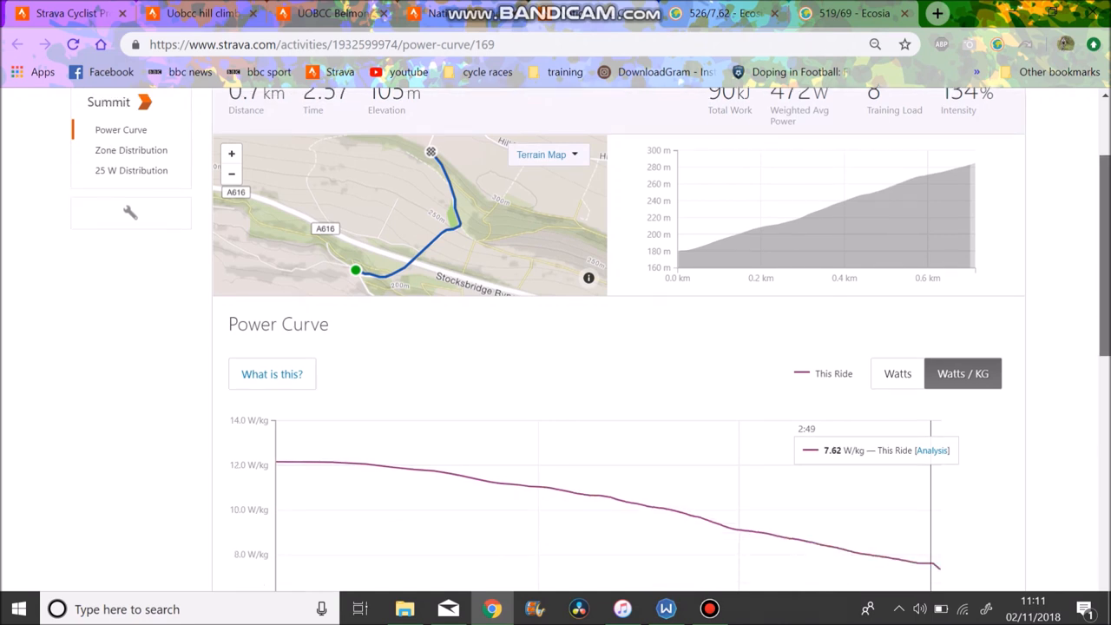
scroll(down, 3)
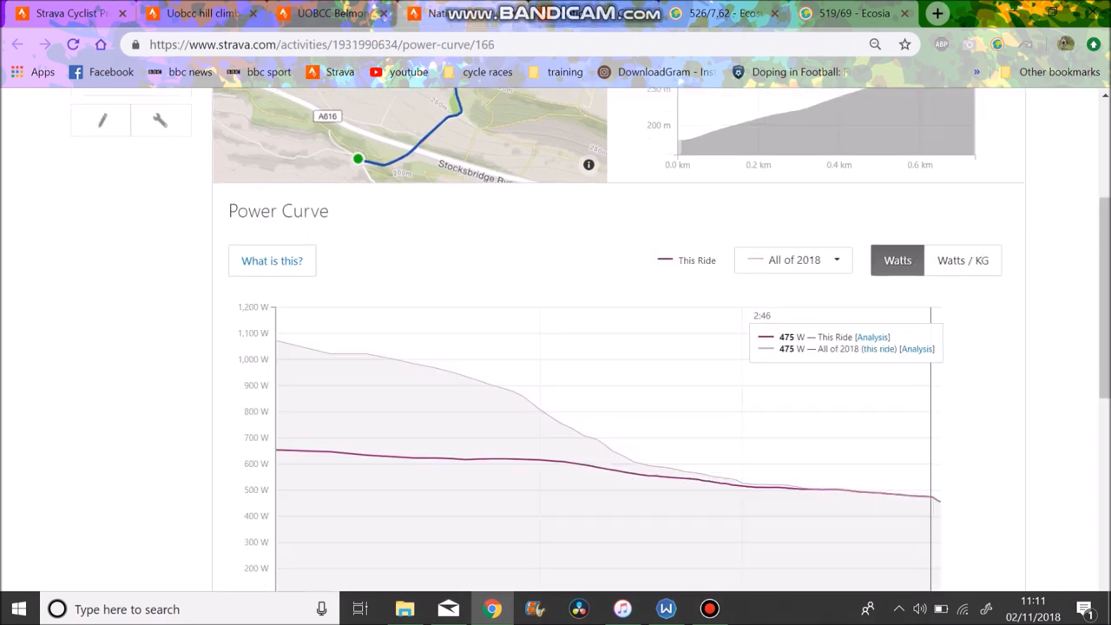
click(962, 259)
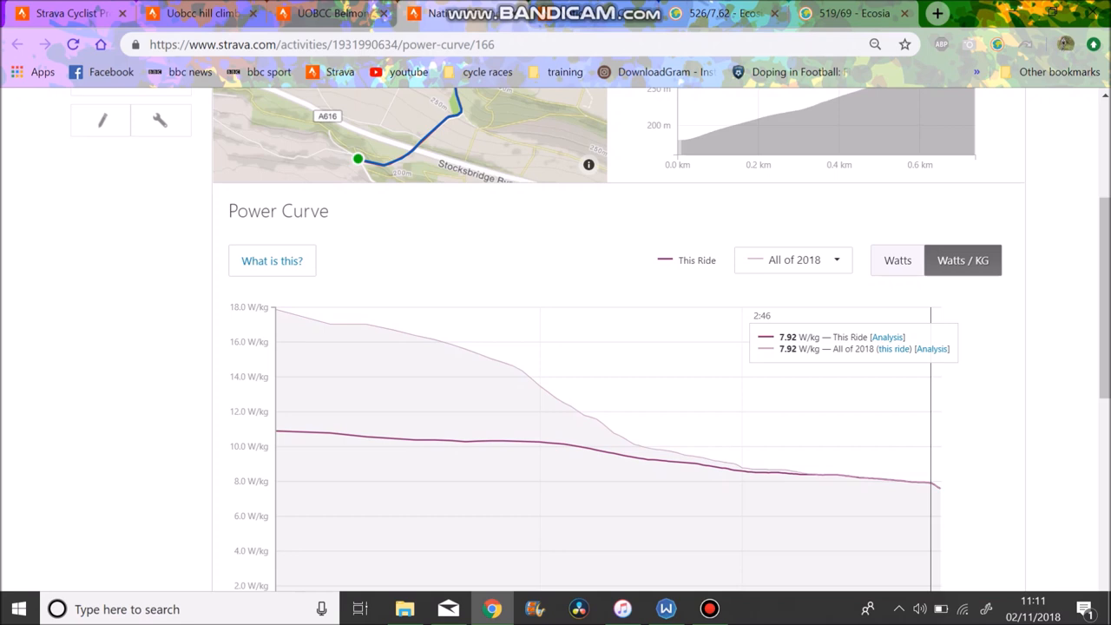
click(898, 259)
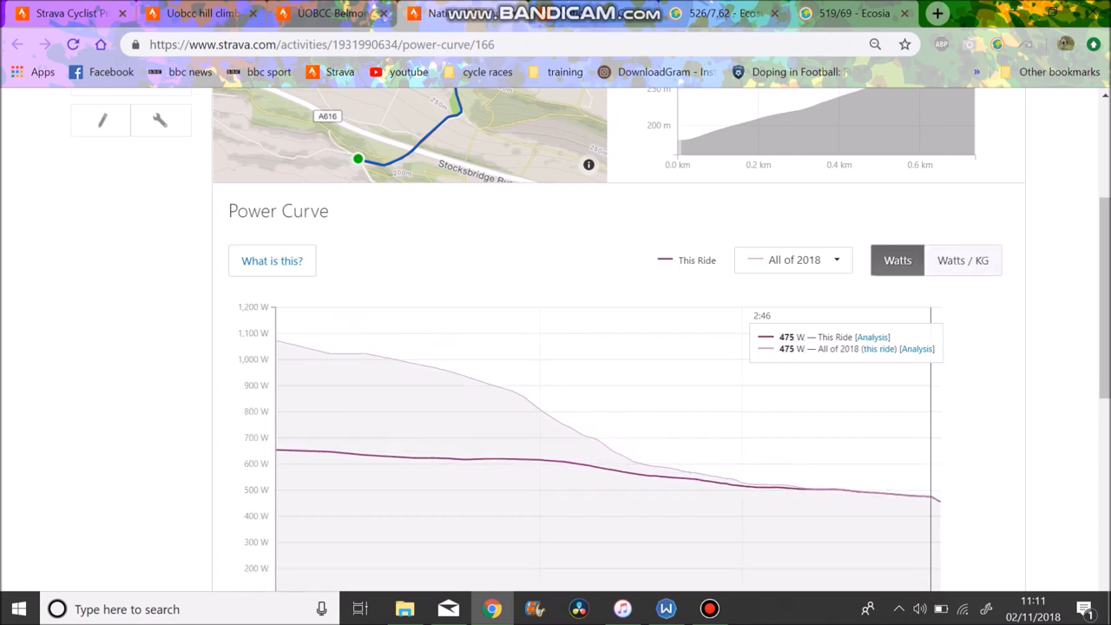
click(962, 259)
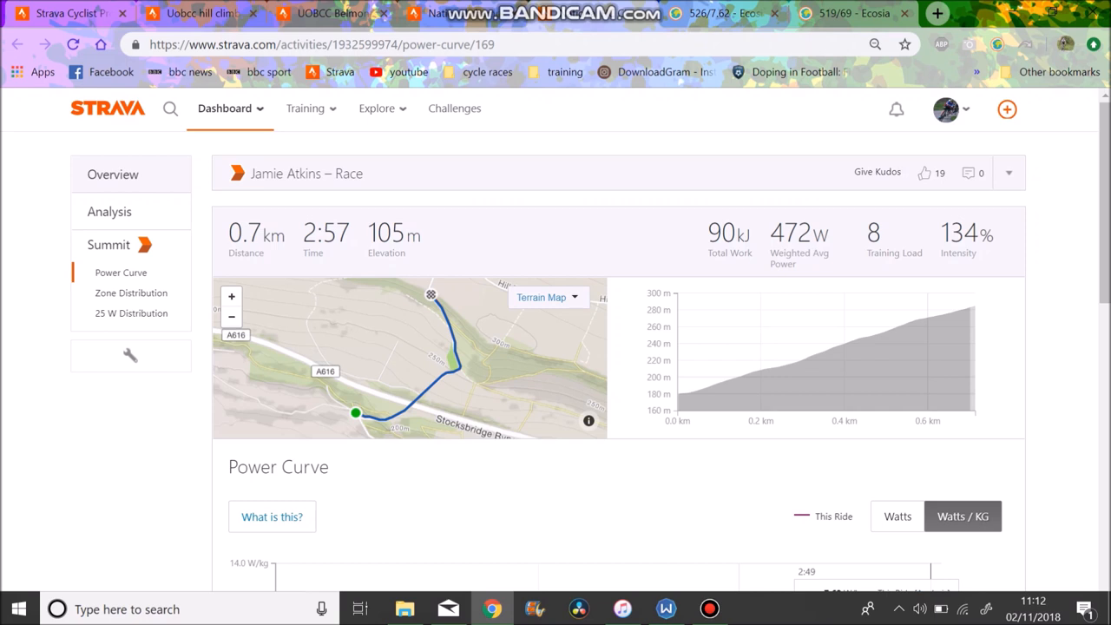
click(225, 108)
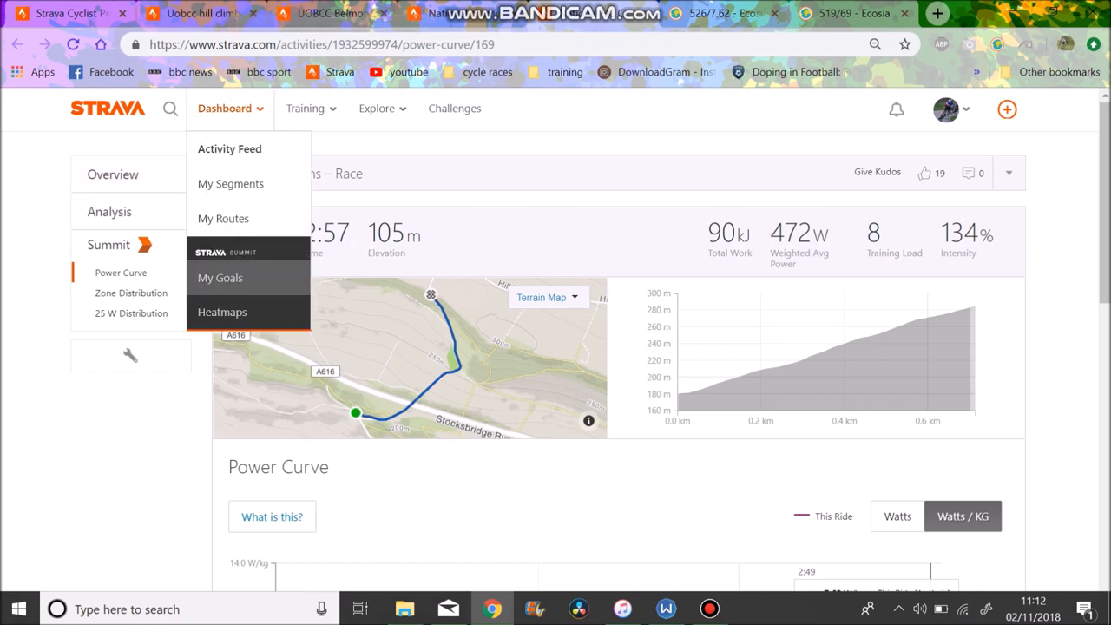